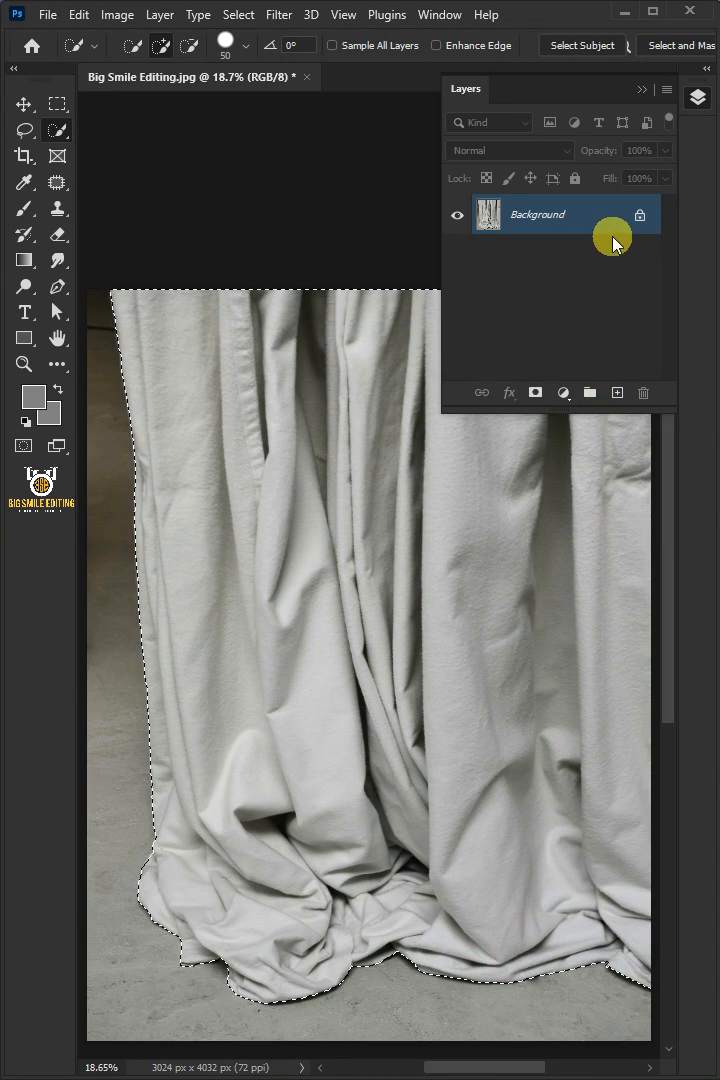
# Copy the selected fabric onto a Fabric layer and duplicate it to a new document.
pyautogui.press('ctrl+j')
pyautogui.write('Fabric')
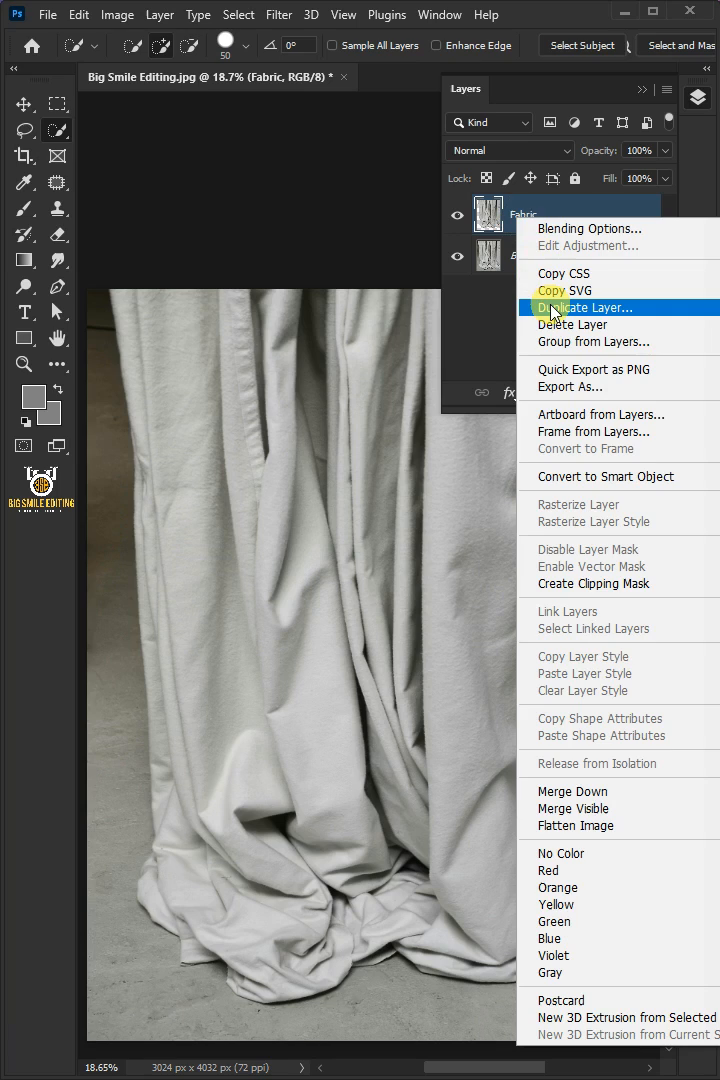
pyautogui.click(585, 307)
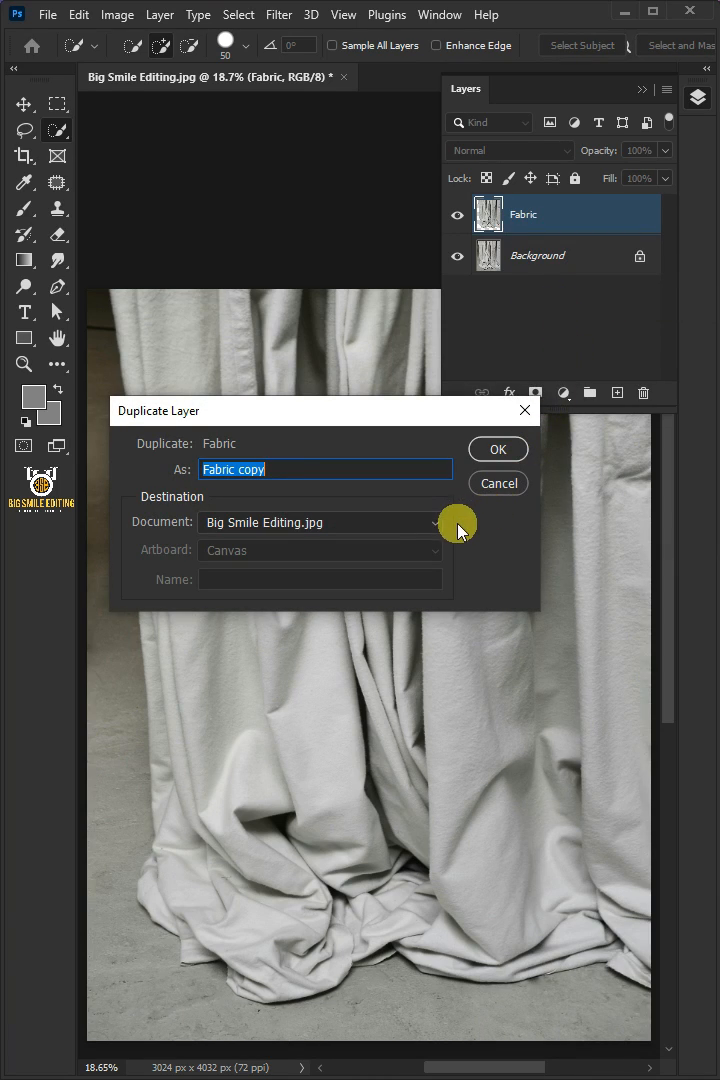
pyautogui.click(317, 522)
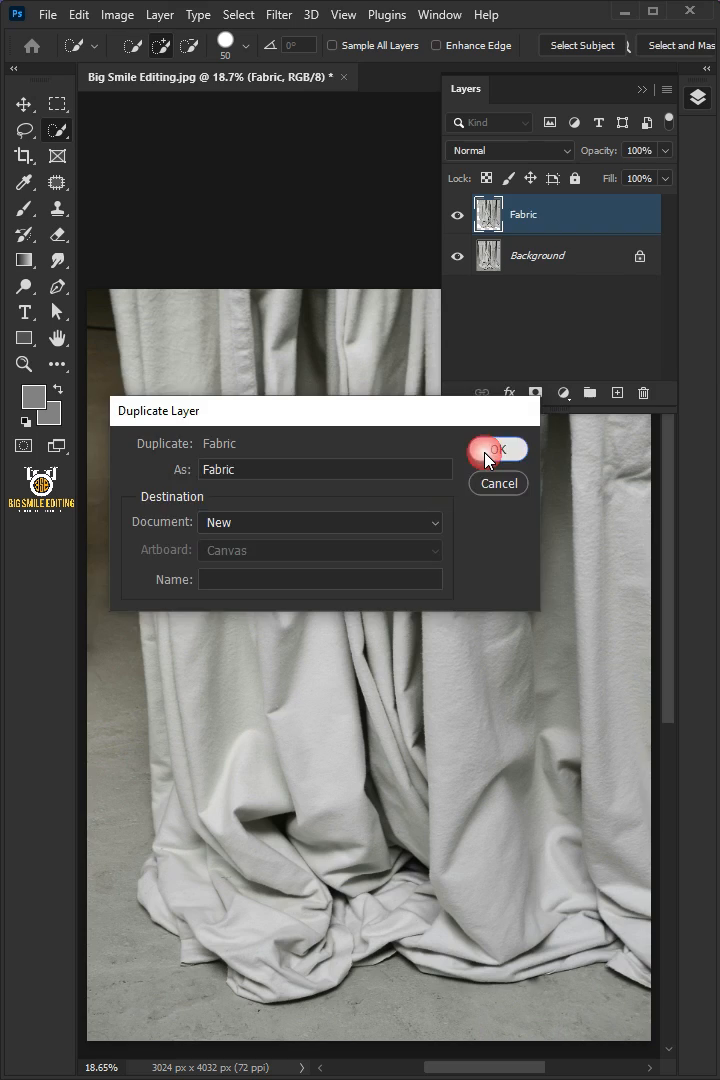
# Confirm the duplicate into a new document and drag Saturation to minimum.
pyautogui.click(115, 14)
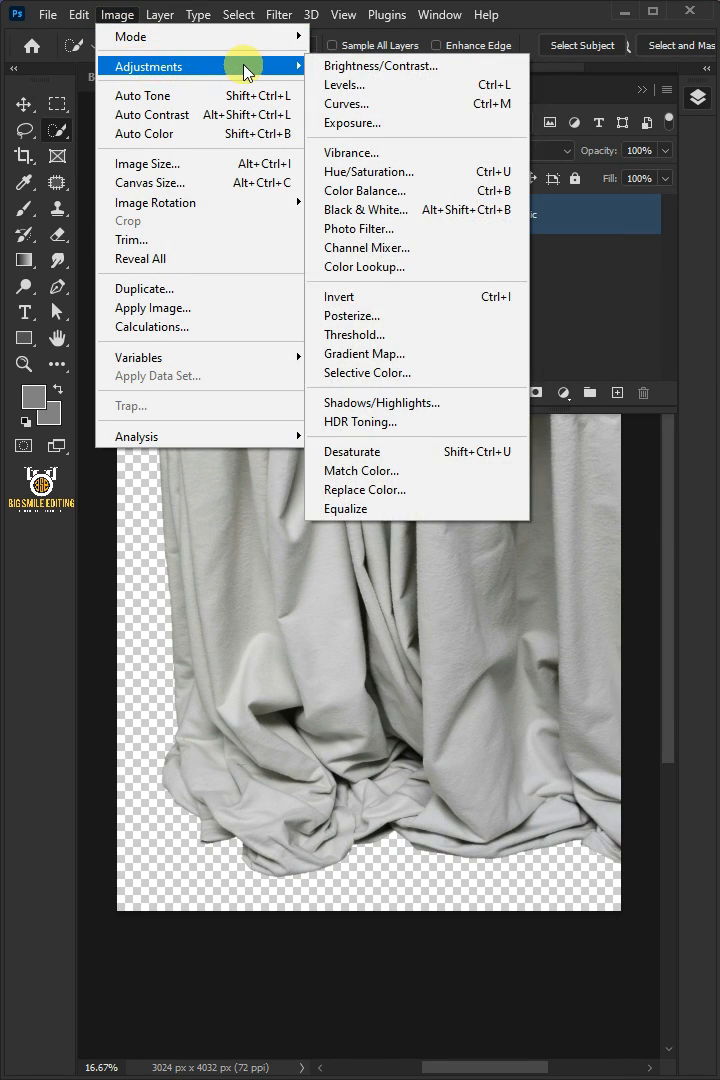
pyautogui.click(369, 171)
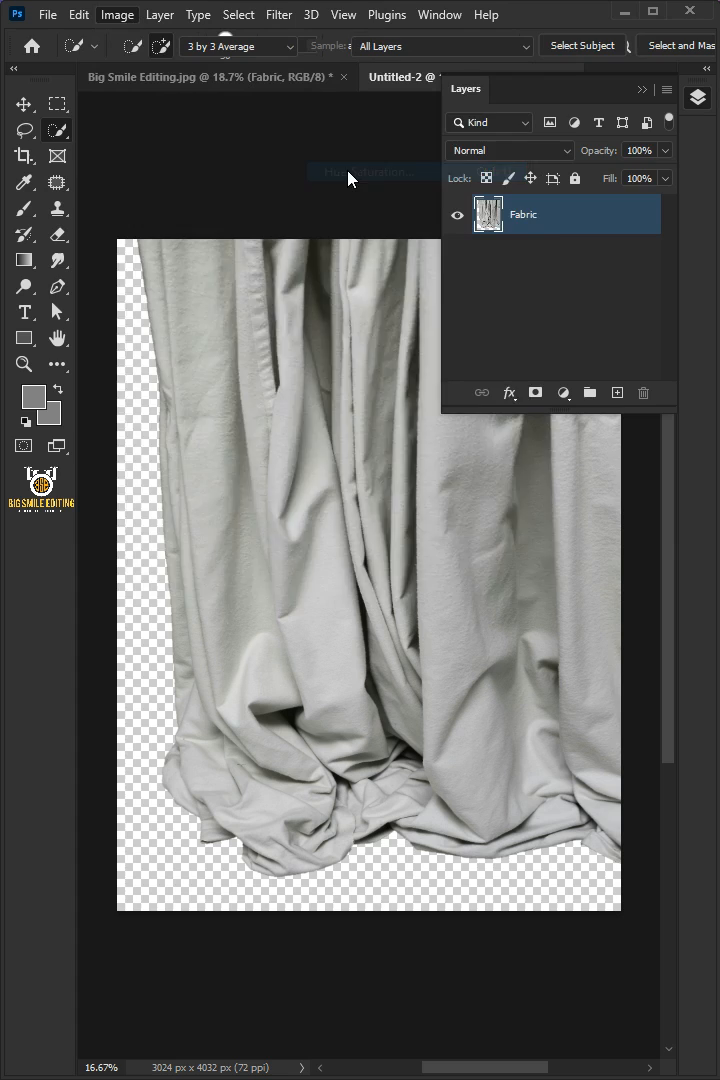
pyautogui.click(372, 171)
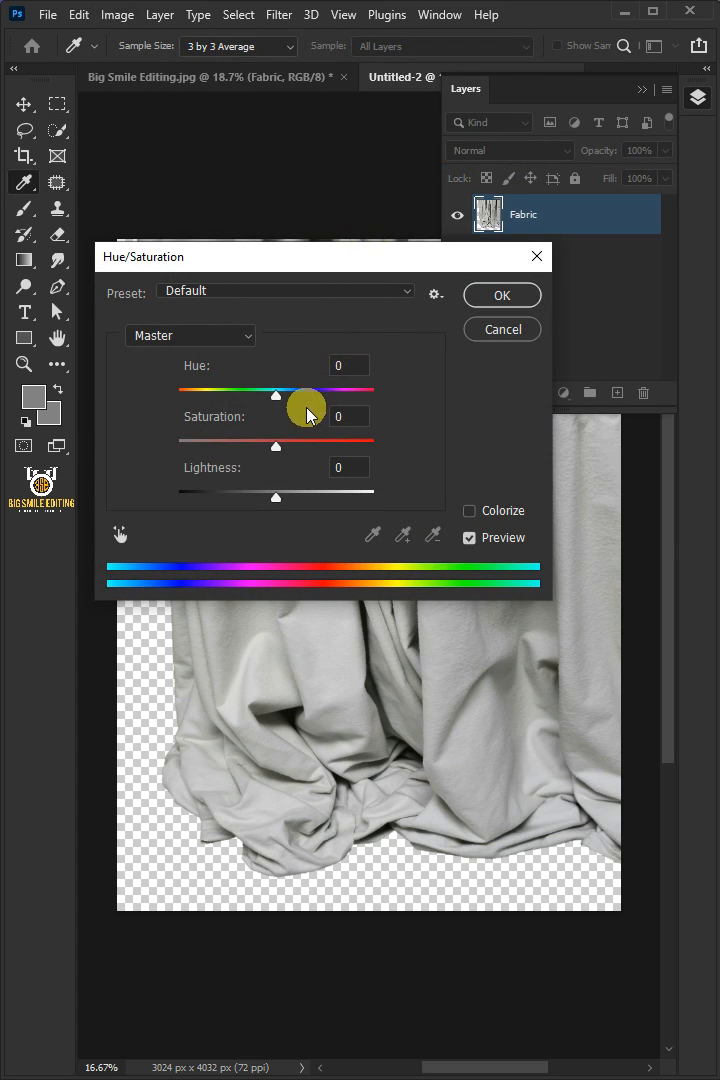
pyautogui.moveTo(276, 448); pyautogui.dragTo(190, 448)
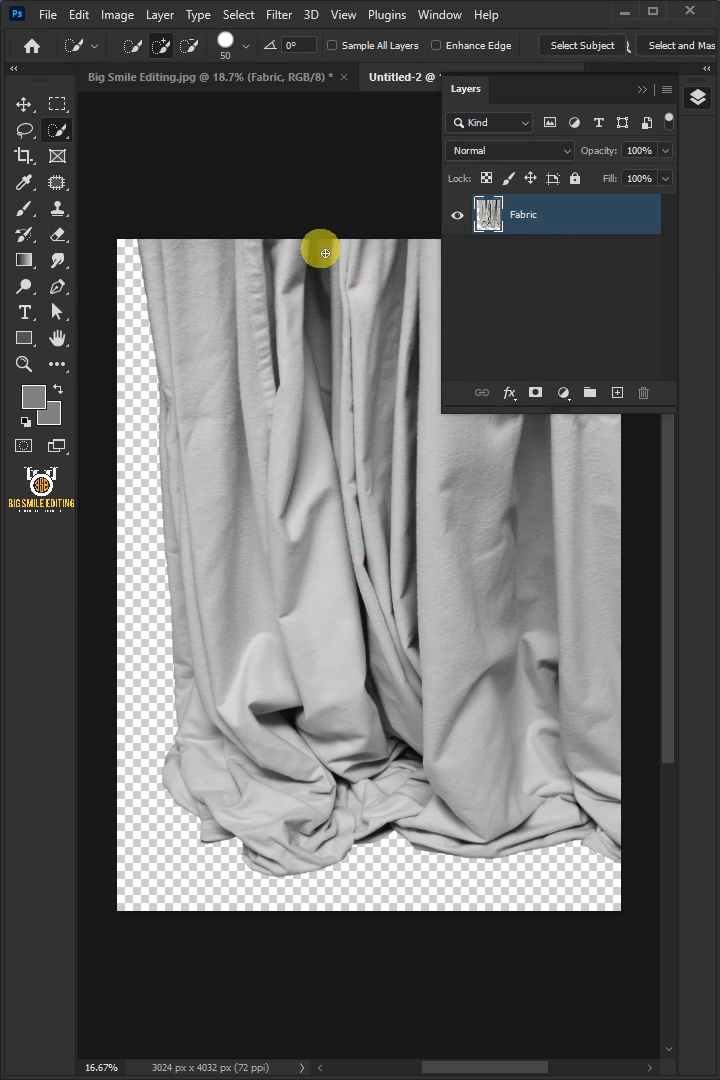
# Boost the grayscale fabric's contrast by dragging the Levels input sliders inward.
pyautogui.click(117, 14)
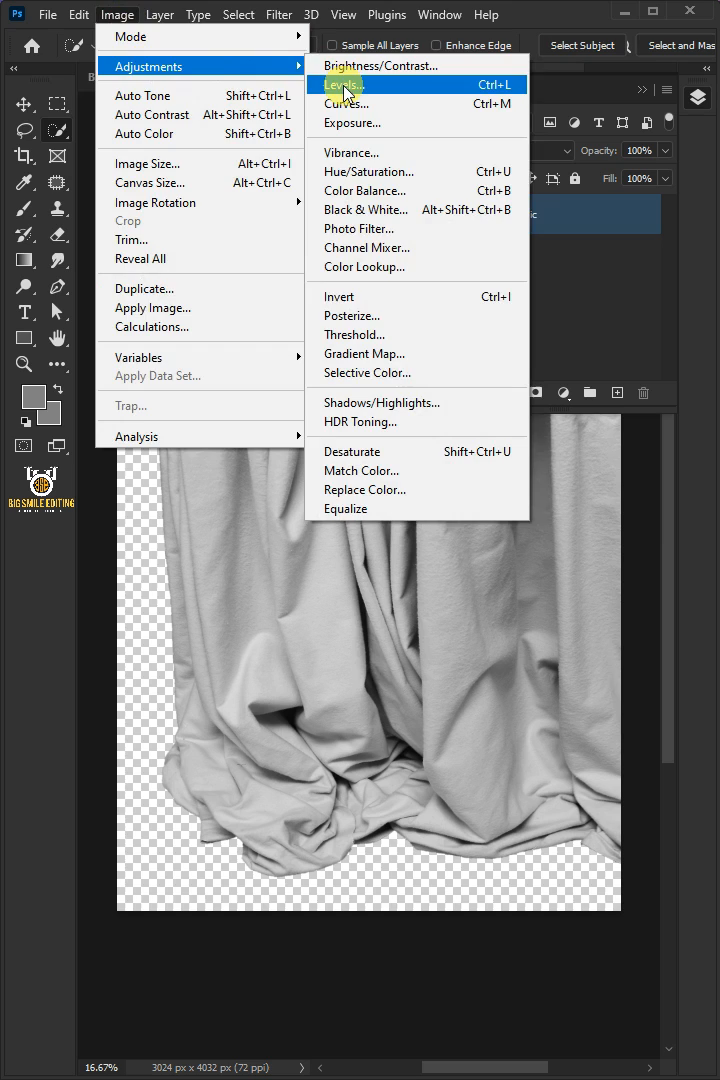
pyautogui.click(343, 84)
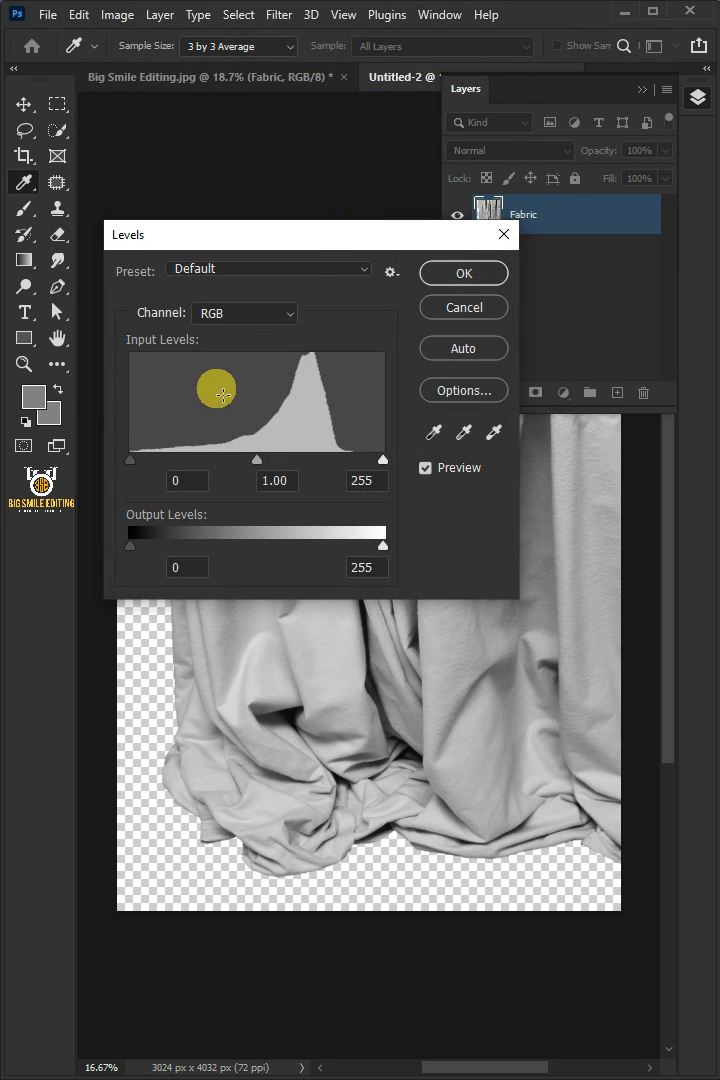
pyautogui.moveTo(130, 459); pyautogui.dragTo(198, 459)
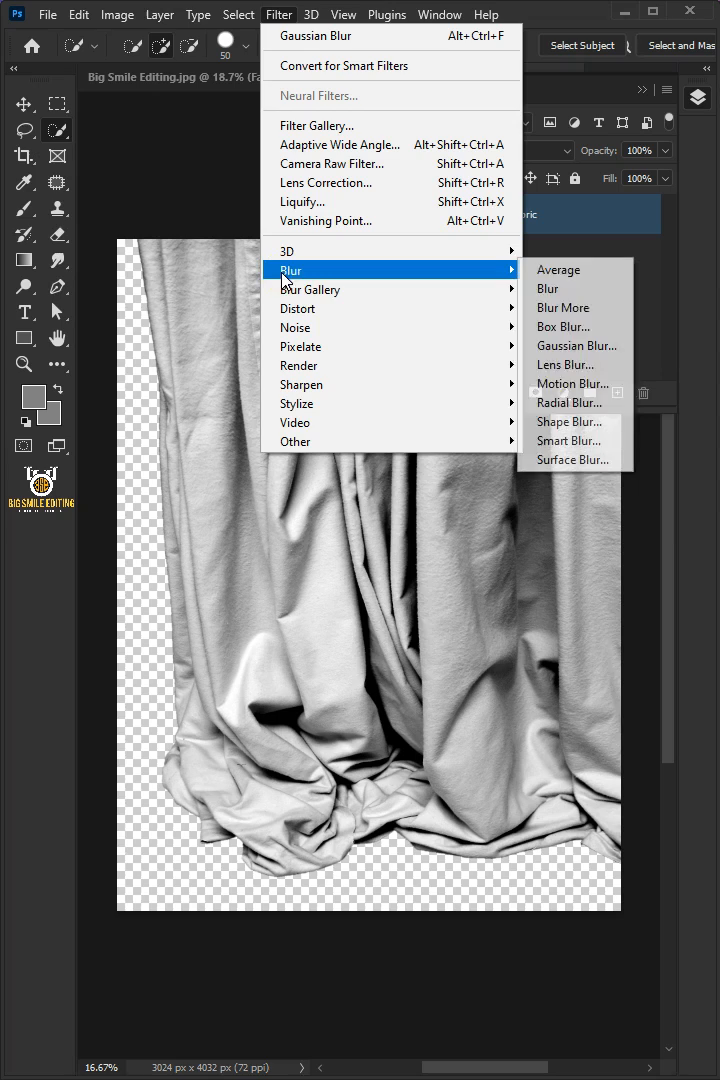
# Apply a small-radius Gaussian Blur to the grayscale fabric.
pyautogui.click(576, 345)
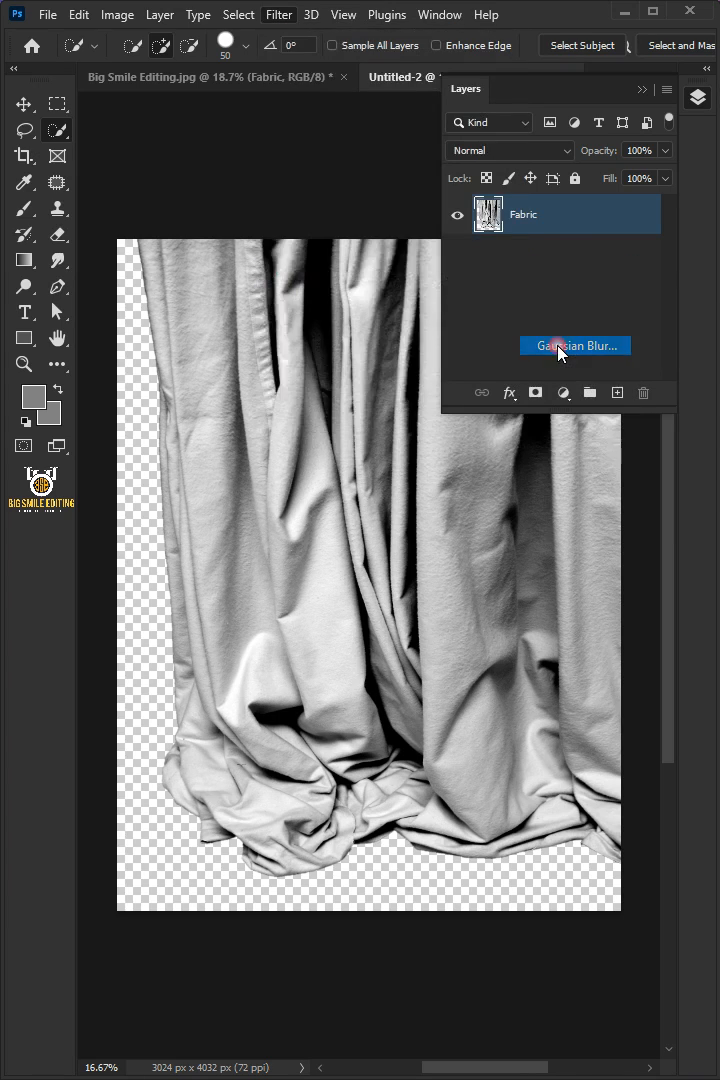
pyautogui.click(575, 345)
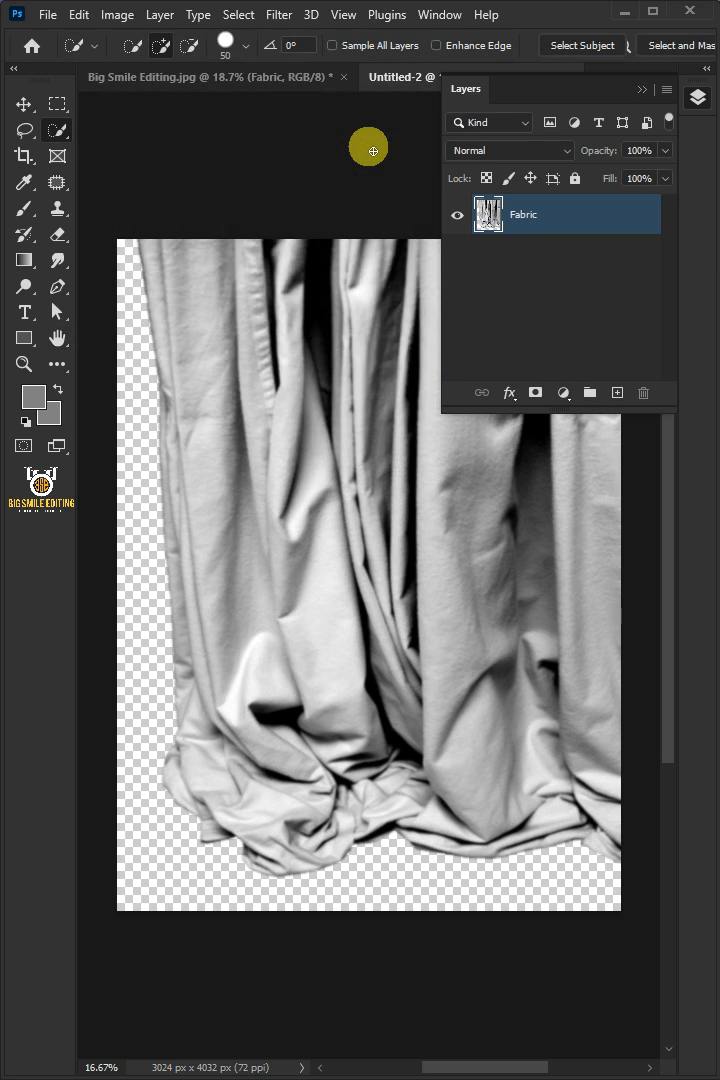
pyautogui.moveTo(364, 218)
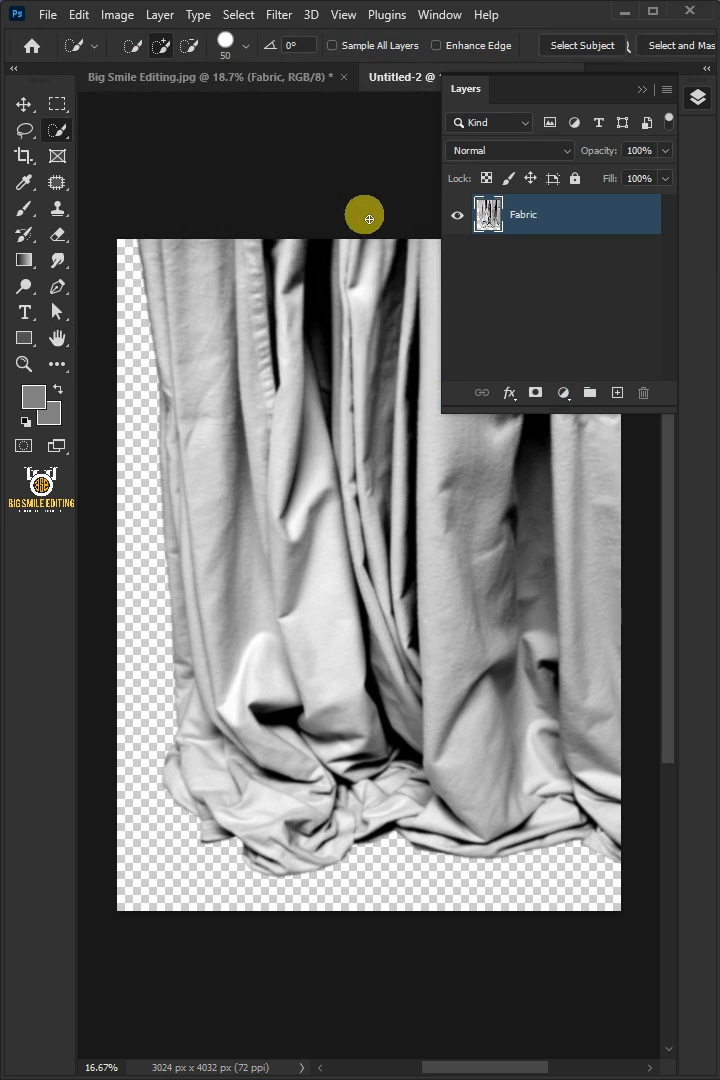
# Save the blurred grayscale copy as a Photoshop PSD named Displacement.
pyautogui.click(47, 14)
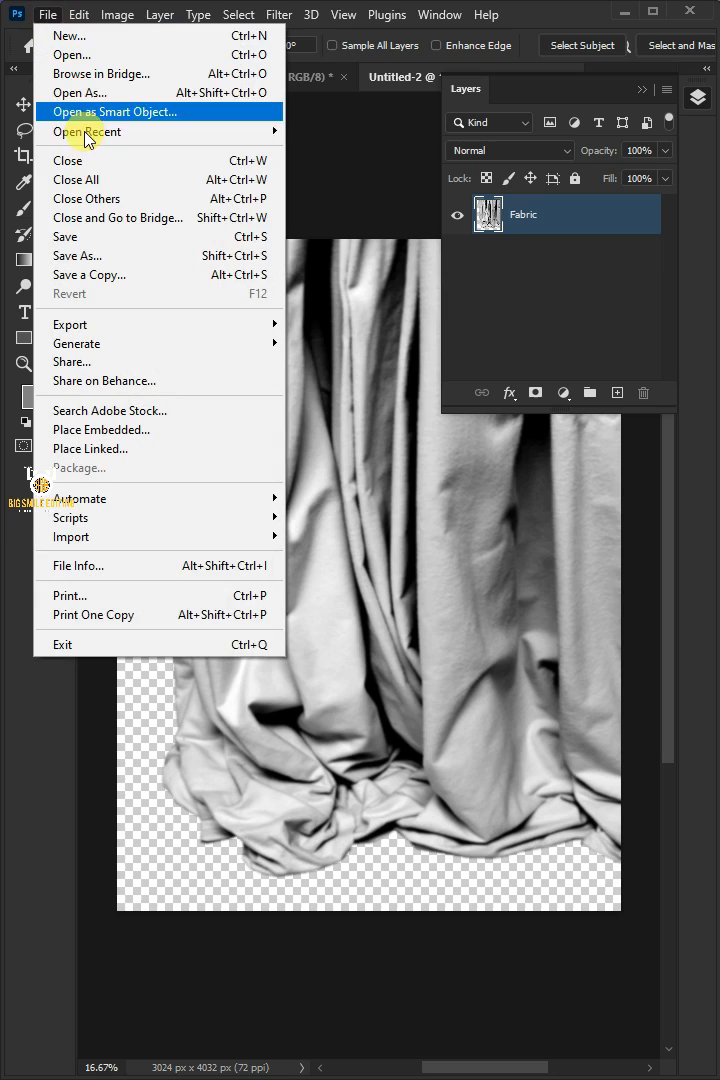
pyautogui.click(76, 255)
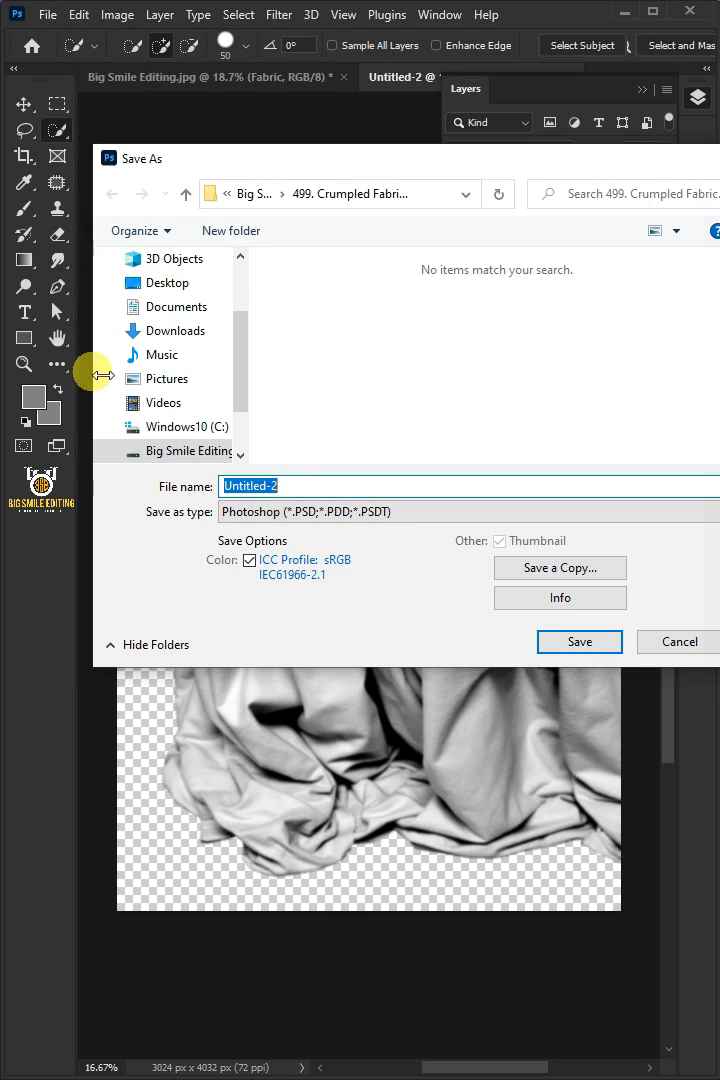
pyautogui.write('Displac')
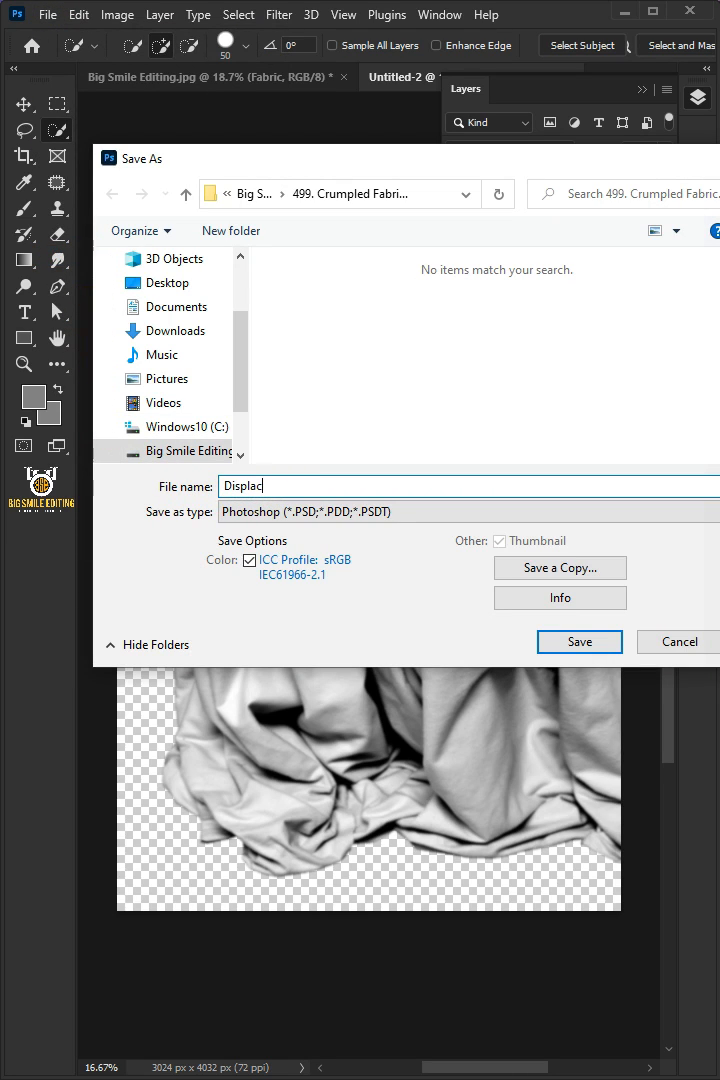
pyautogui.click(465, 511)
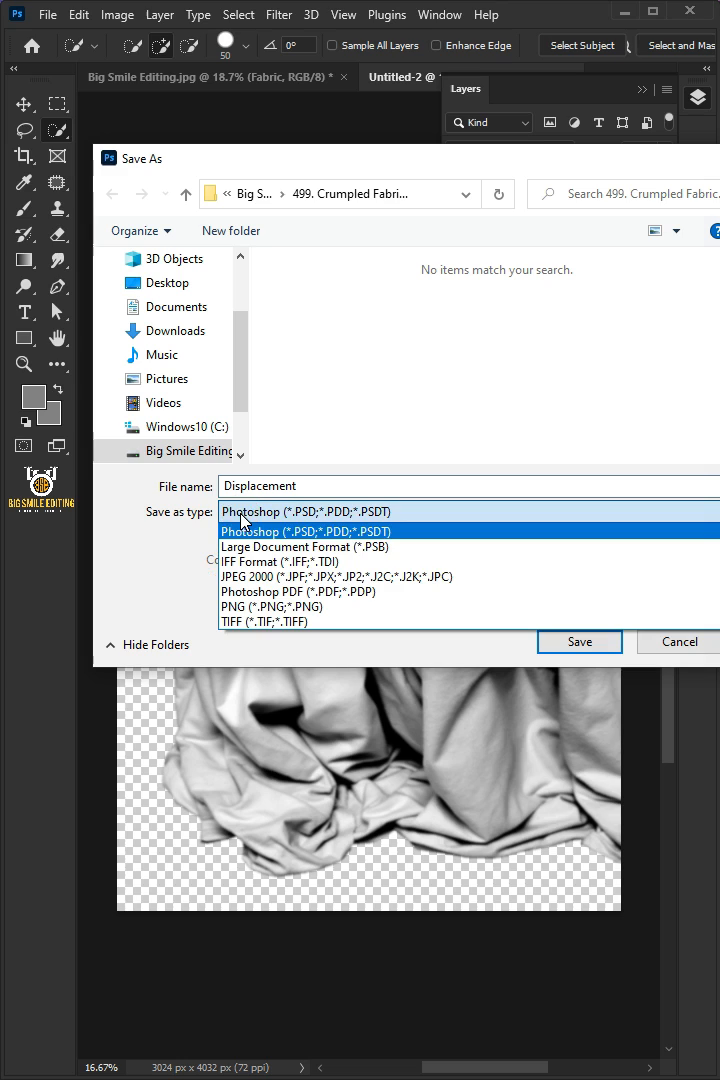
pyautogui.click(307, 531)
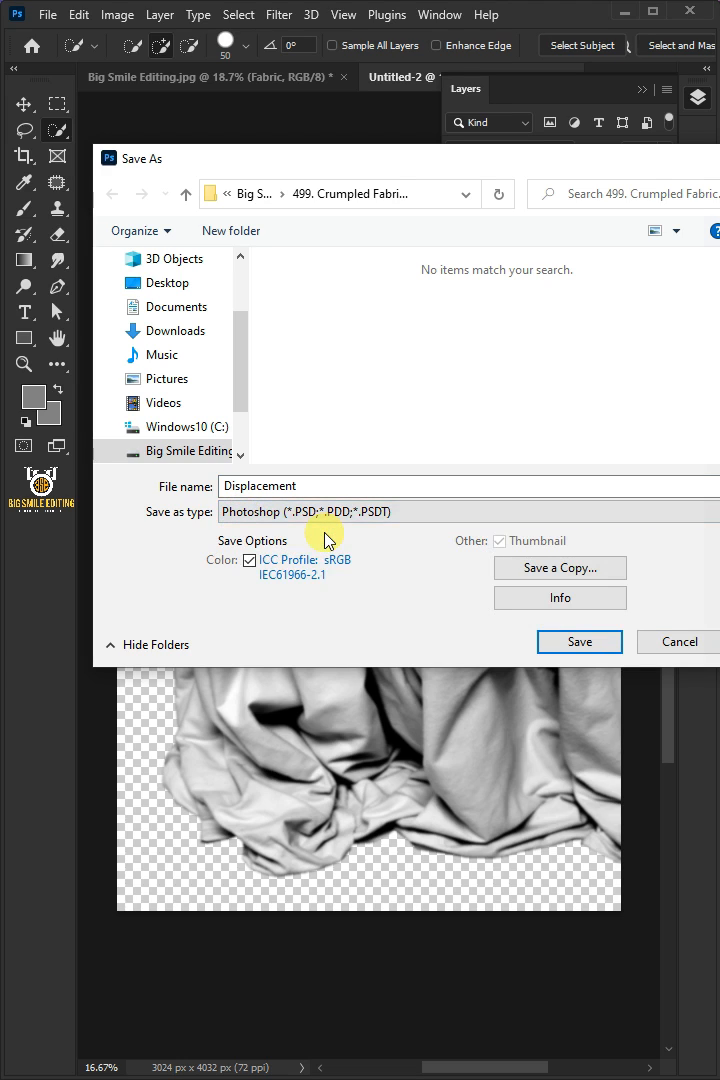
pyautogui.click(578, 641)
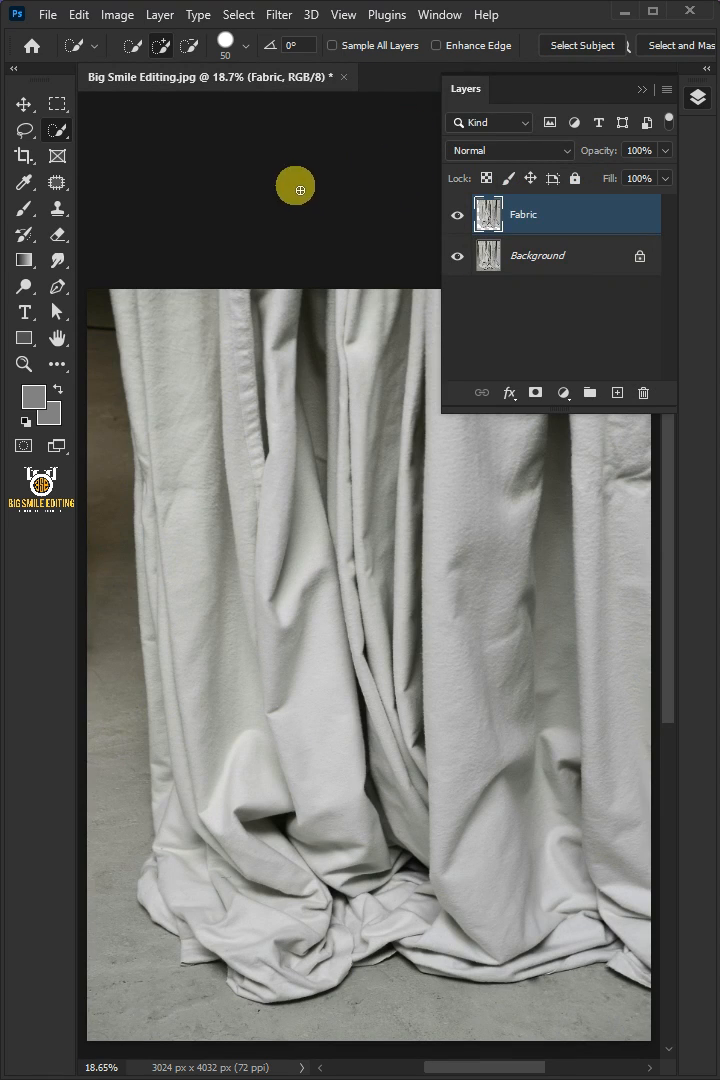
# Place the Flower Design image embedded, commit it, and clip it to the Fabric layer.
pyautogui.click(47, 14)
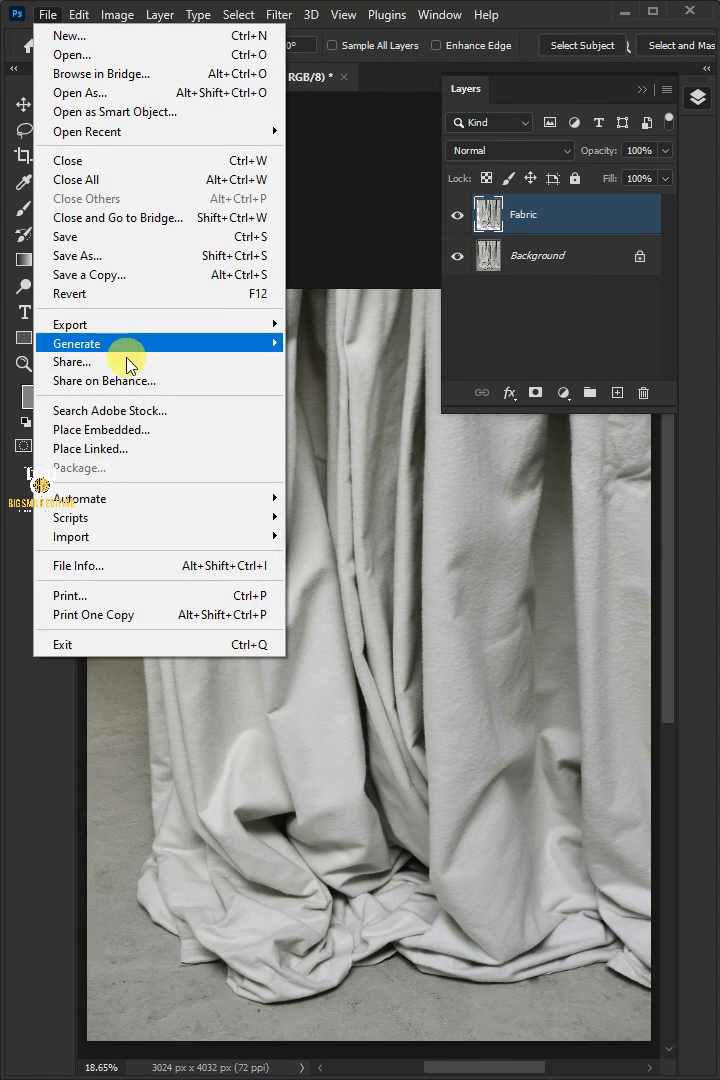
pyautogui.click(89, 428)
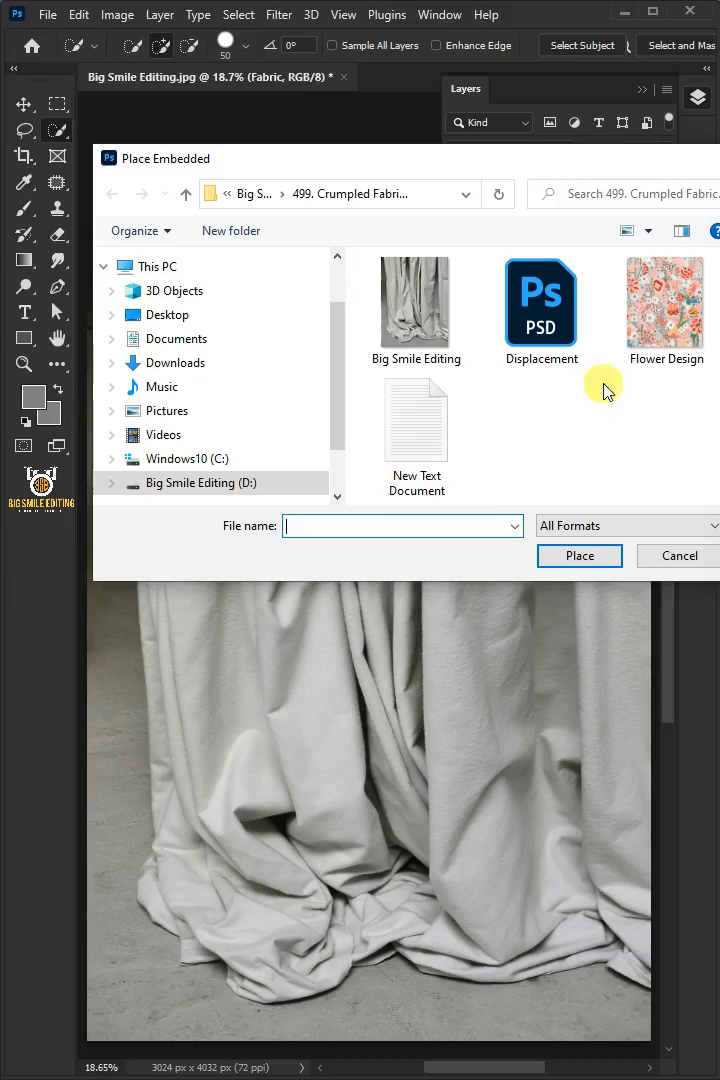
pyautogui.doubleClick(665, 300)
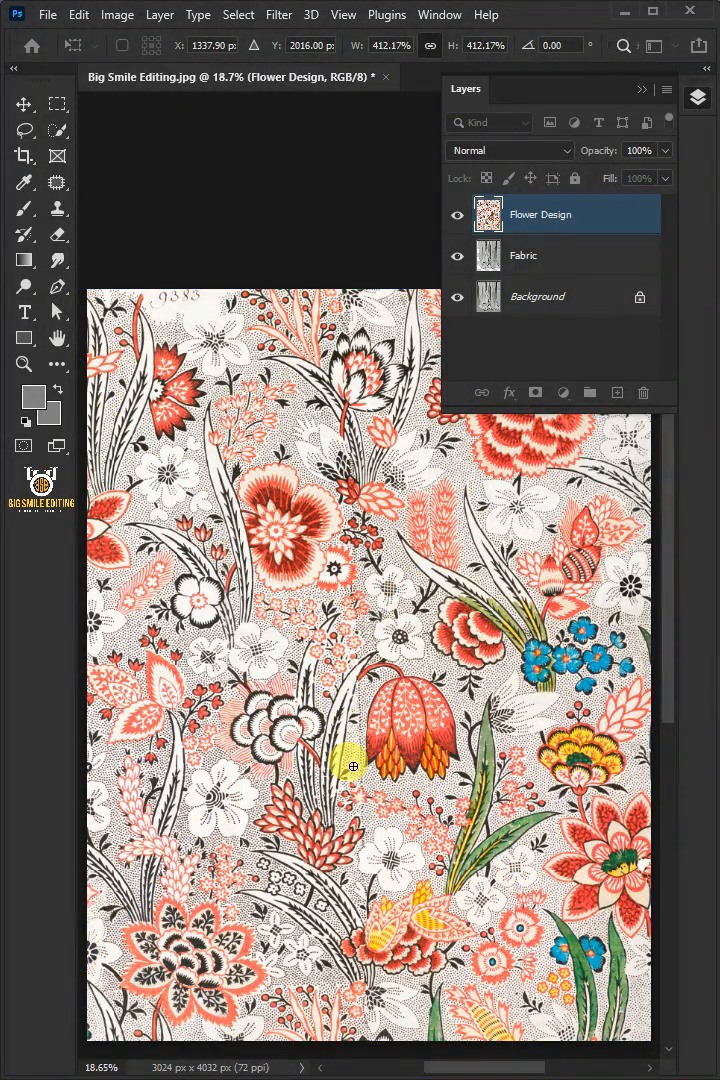
pyautogui.click(160, 14)
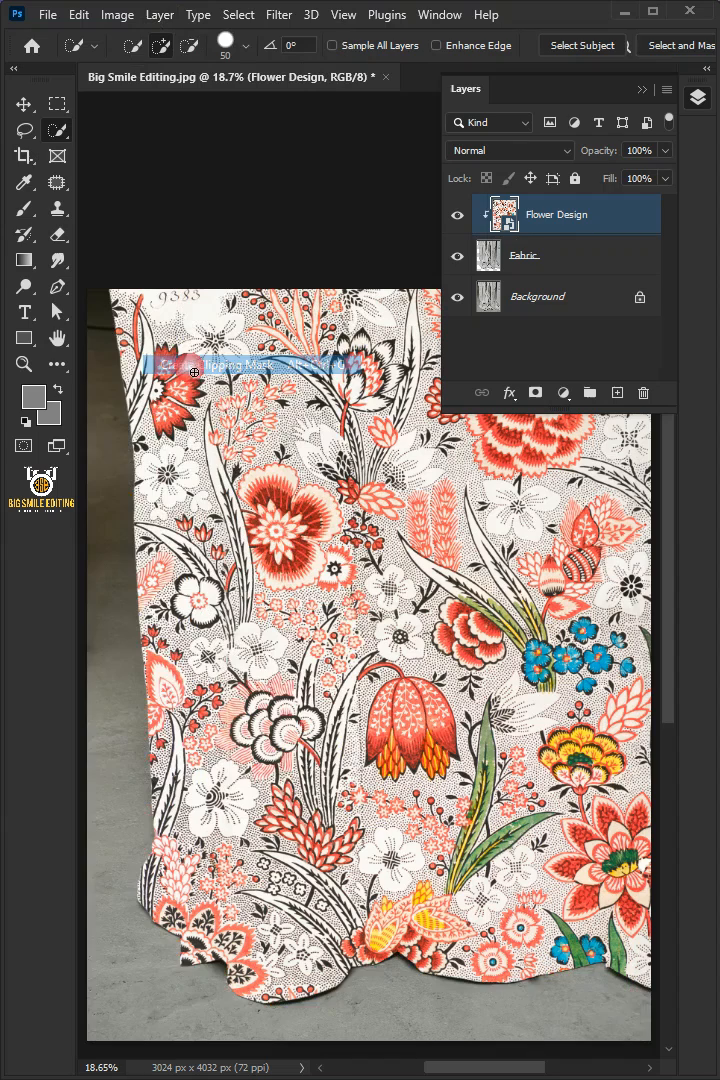
pyautogui.click(279, 14)
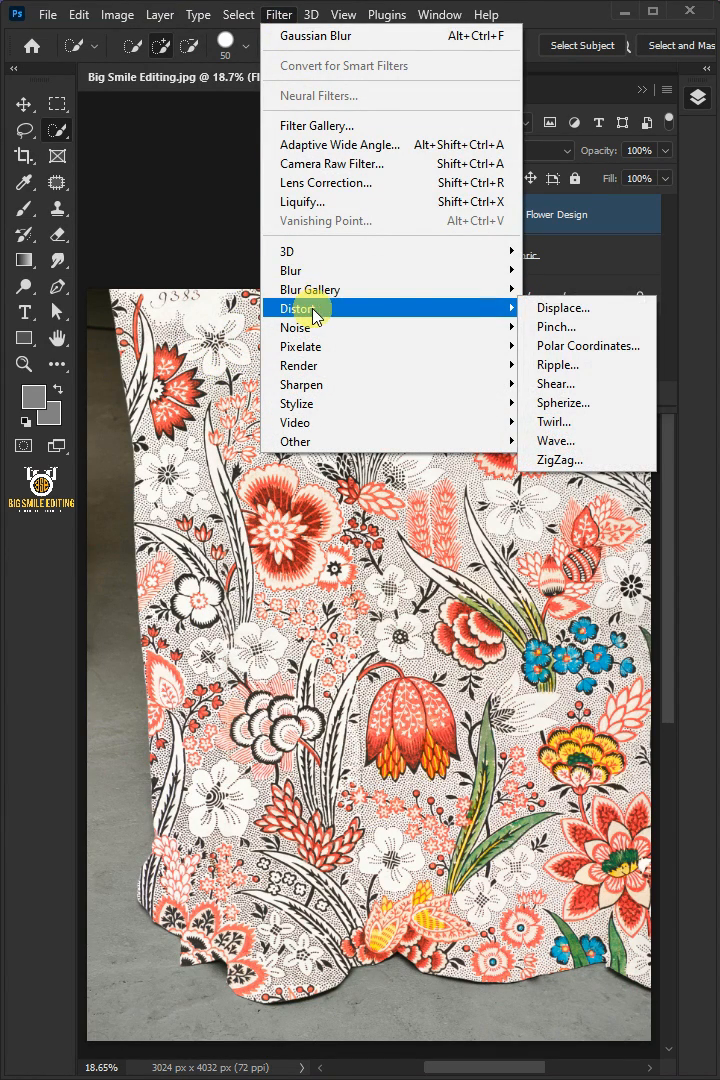
# Apply Displace with Stretch To Fit and Wrap Around, using Displacement.psd as the map.
pyautogui.click(562, 307)
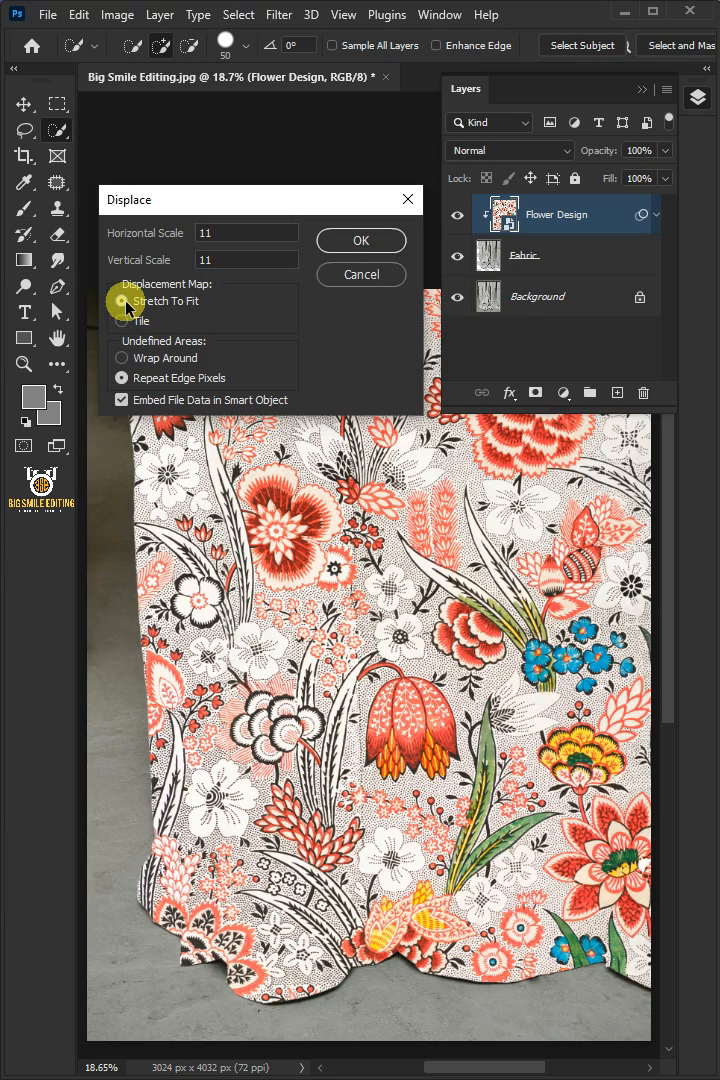
pyautogui.click(122, 358)
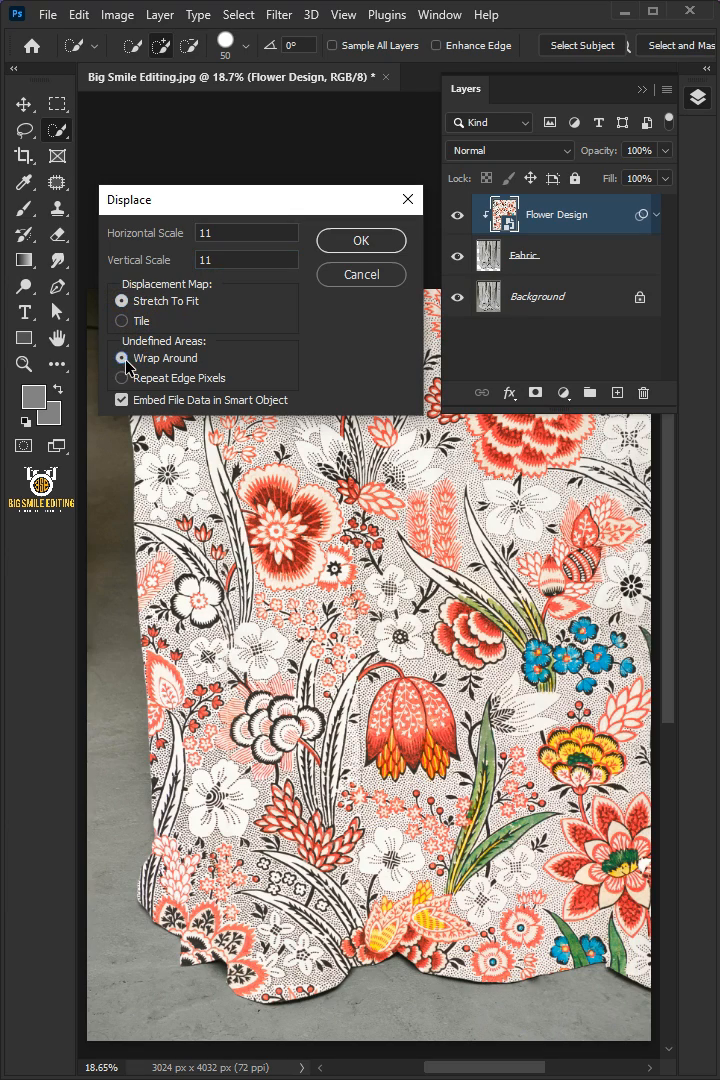
pyautogui.click(360, 240)
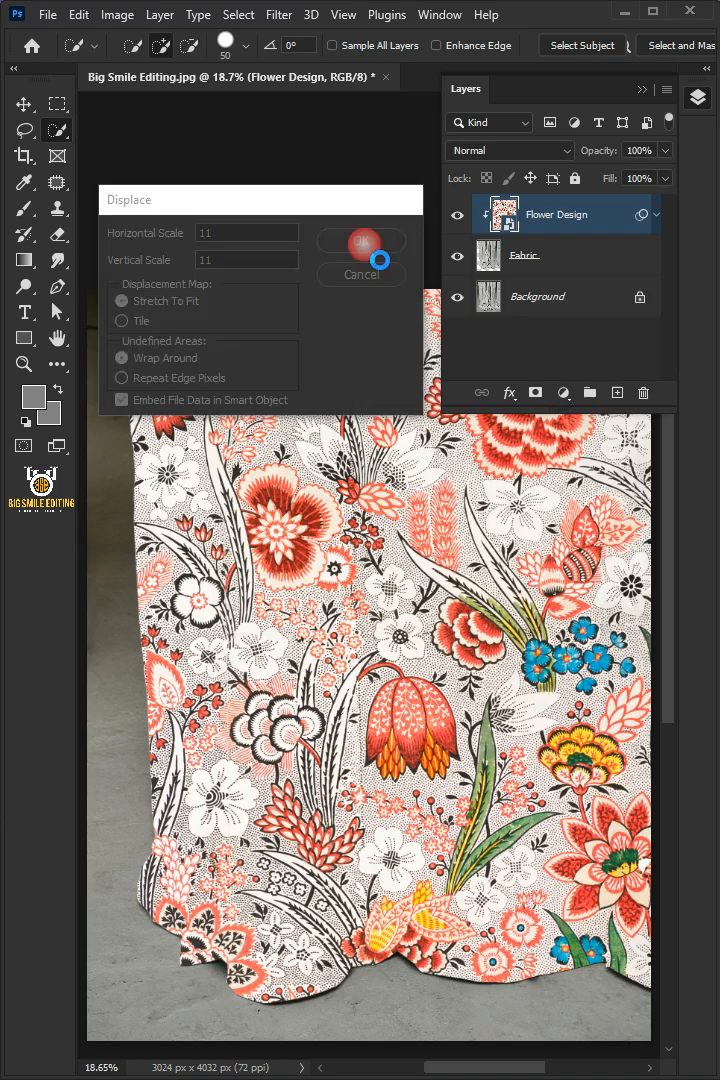
pyautogui.click(356, 243)
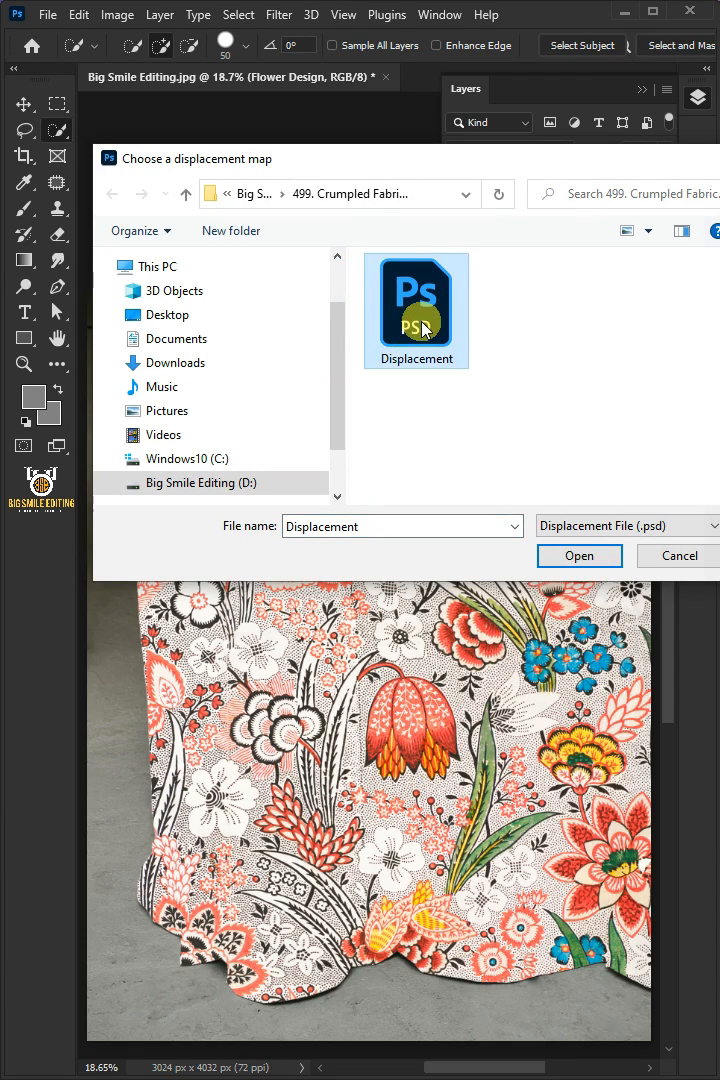
pyautogui.click(579, 555)
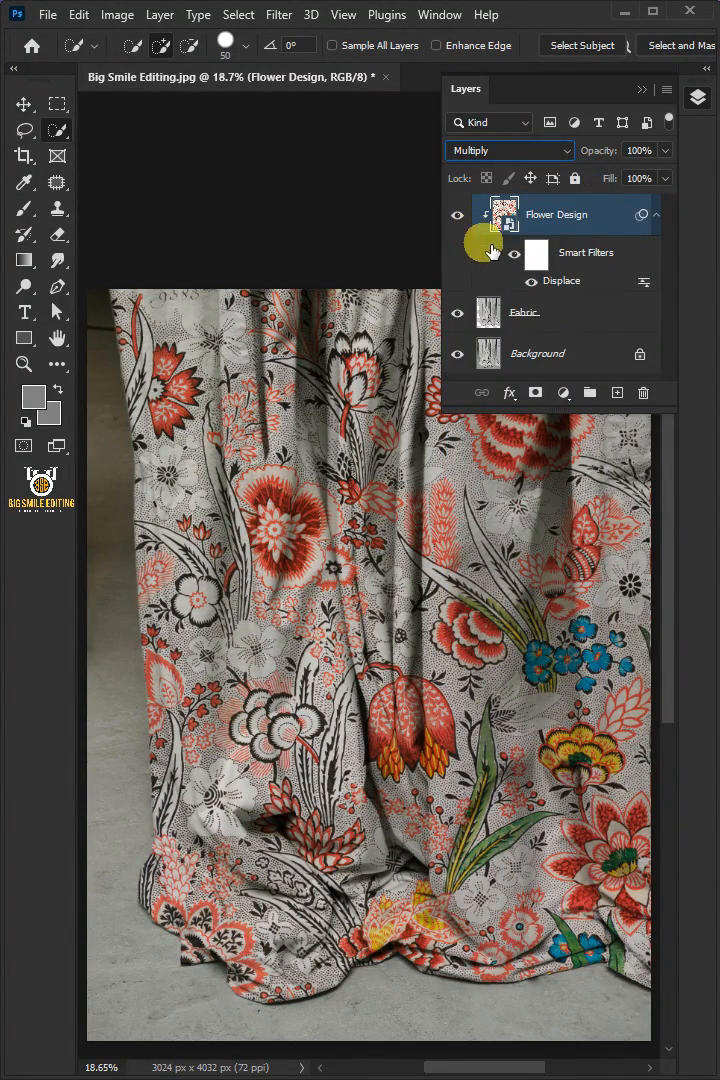
# Split the Underlying Layer Blend If slider to reveal highlights, then toggle Flower Design's visibility.
pyautogui.click(510, 392)
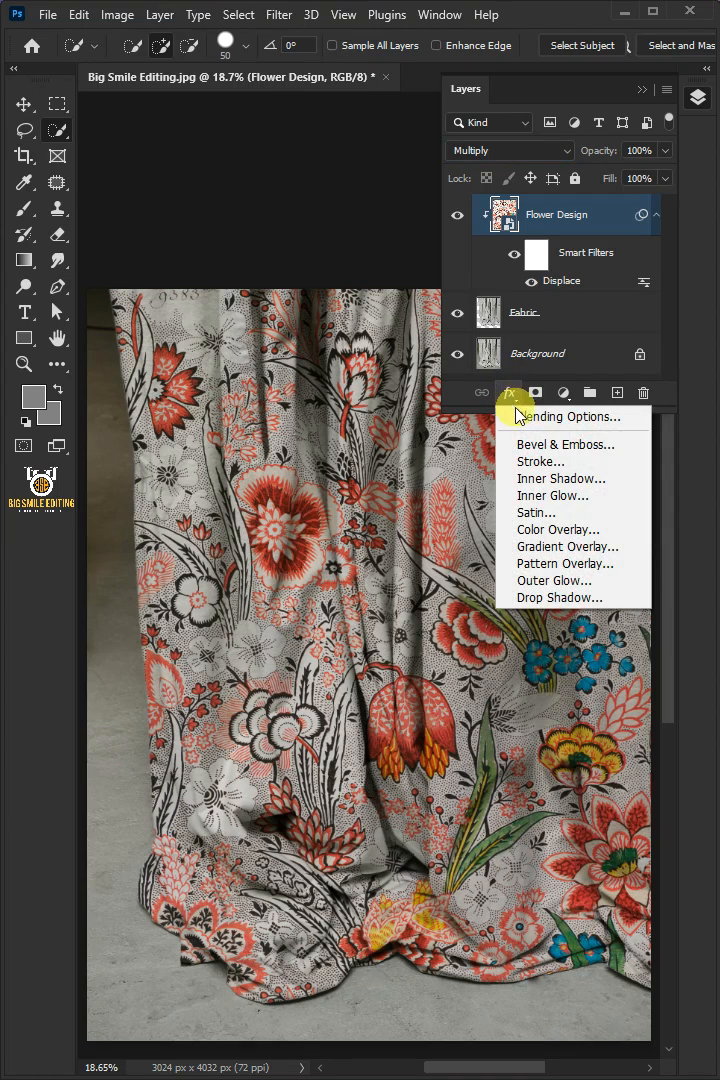
pyautogui.click(568, 417)
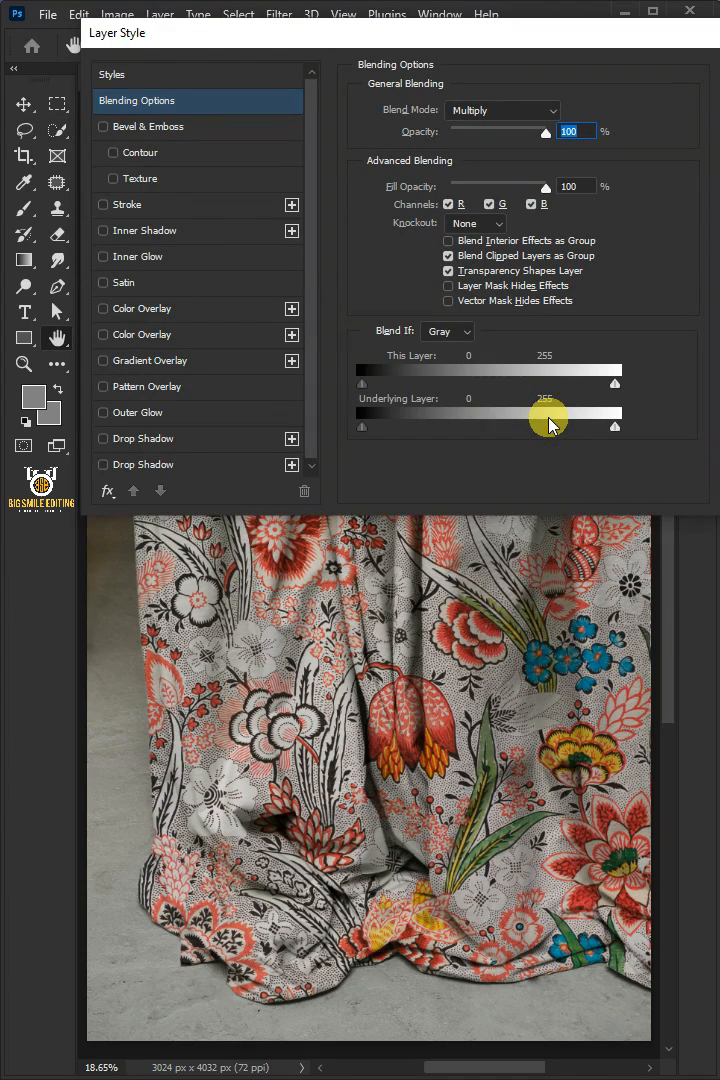
pyautogui.moveTo(548, 424); pyautogui.dragTo(607, 438)
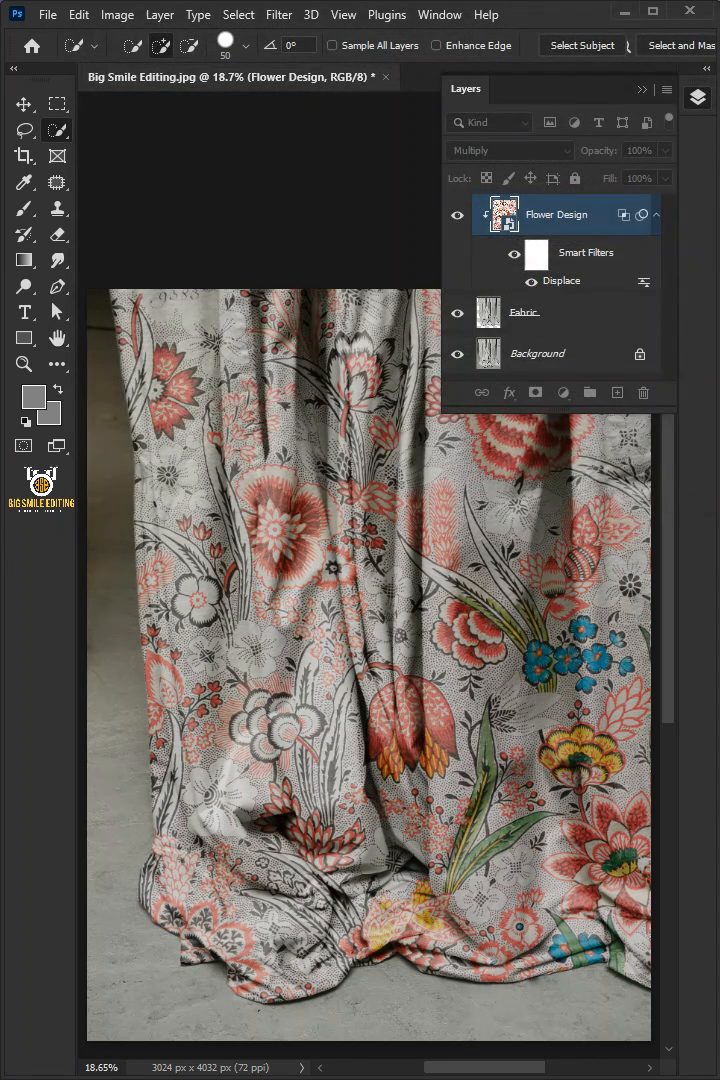
pyautogui.click(457, 214)
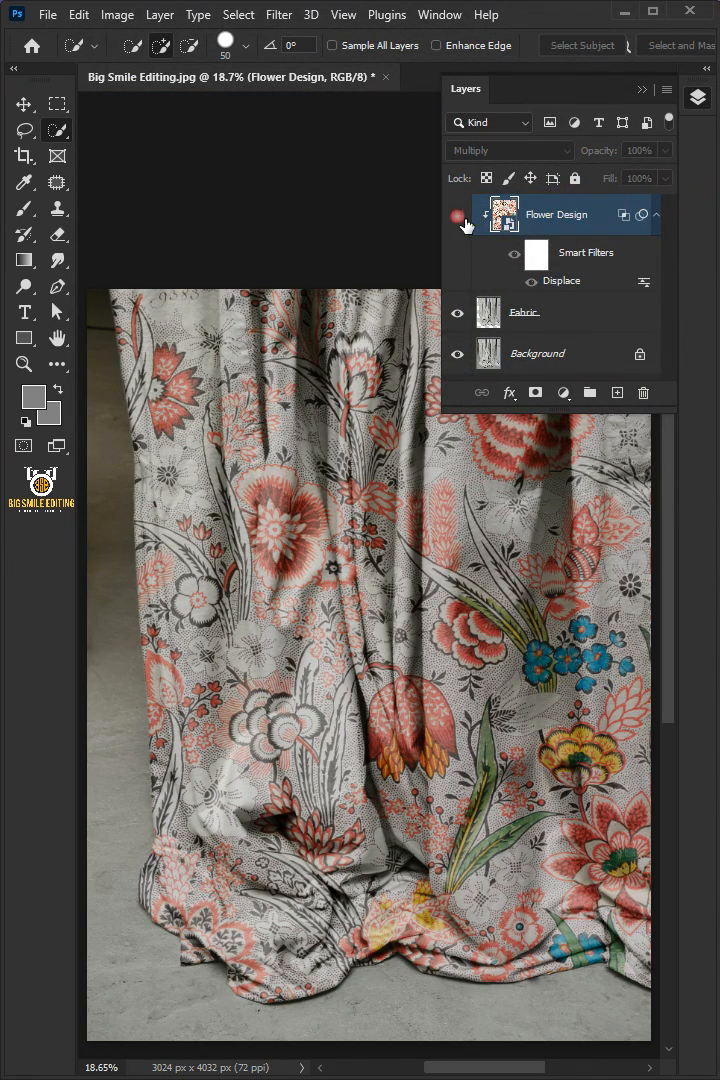
pyautogui.click(457, 214)
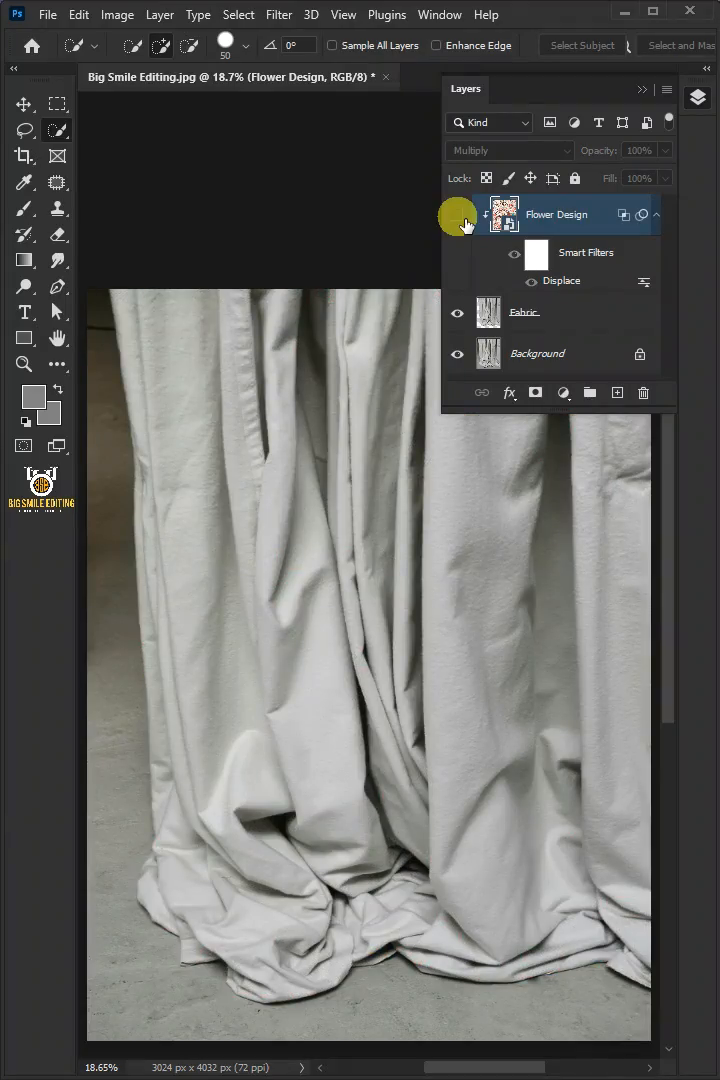